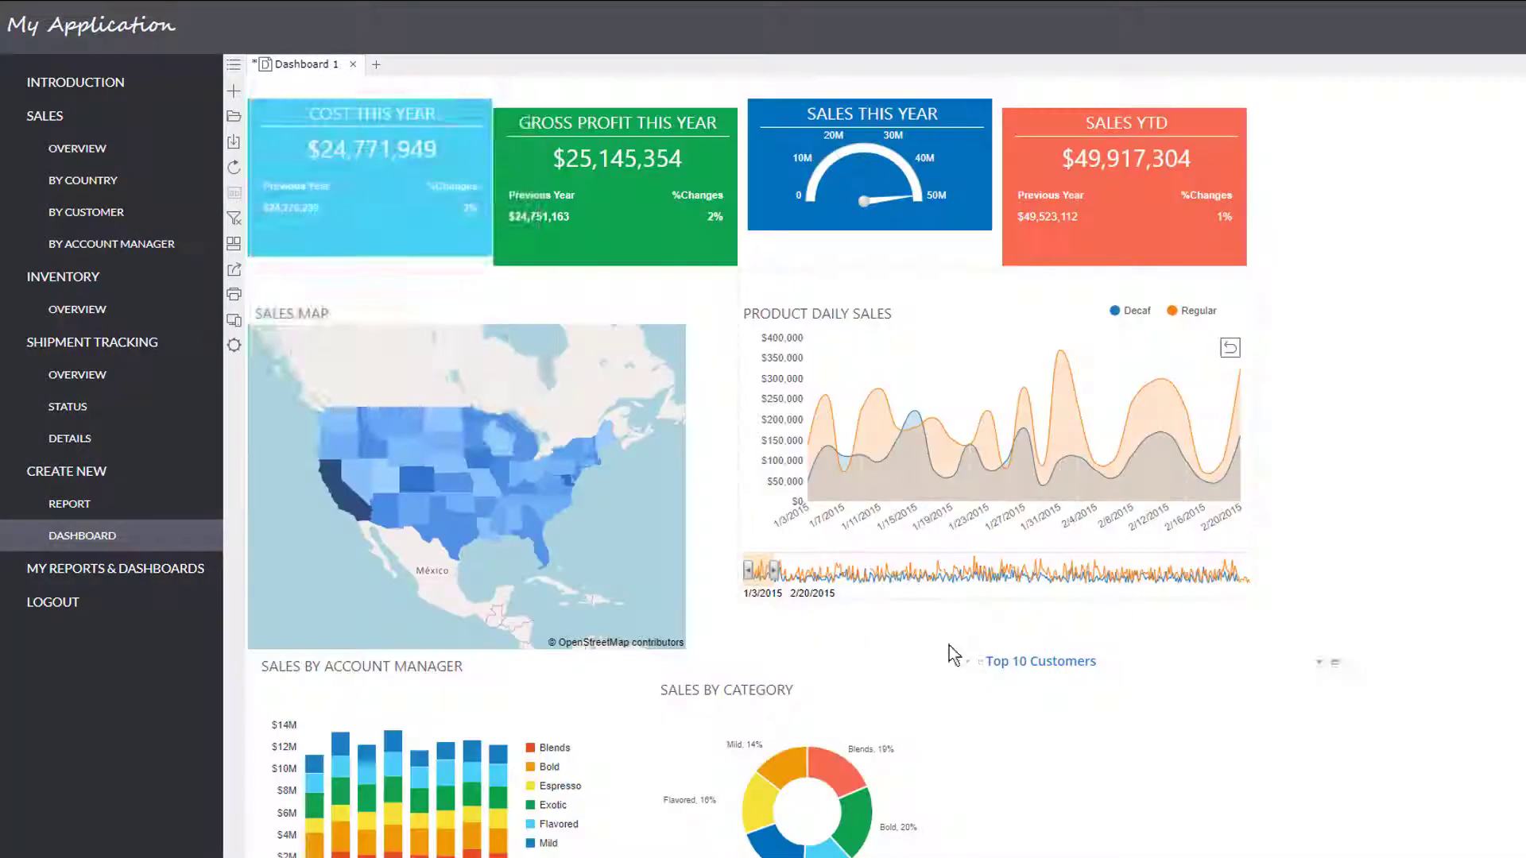
# Step: Add the Top 10 Customers bar chart beside the category pie, with the KPI cards aligned in a row
pyautogui.click(1039, 662)
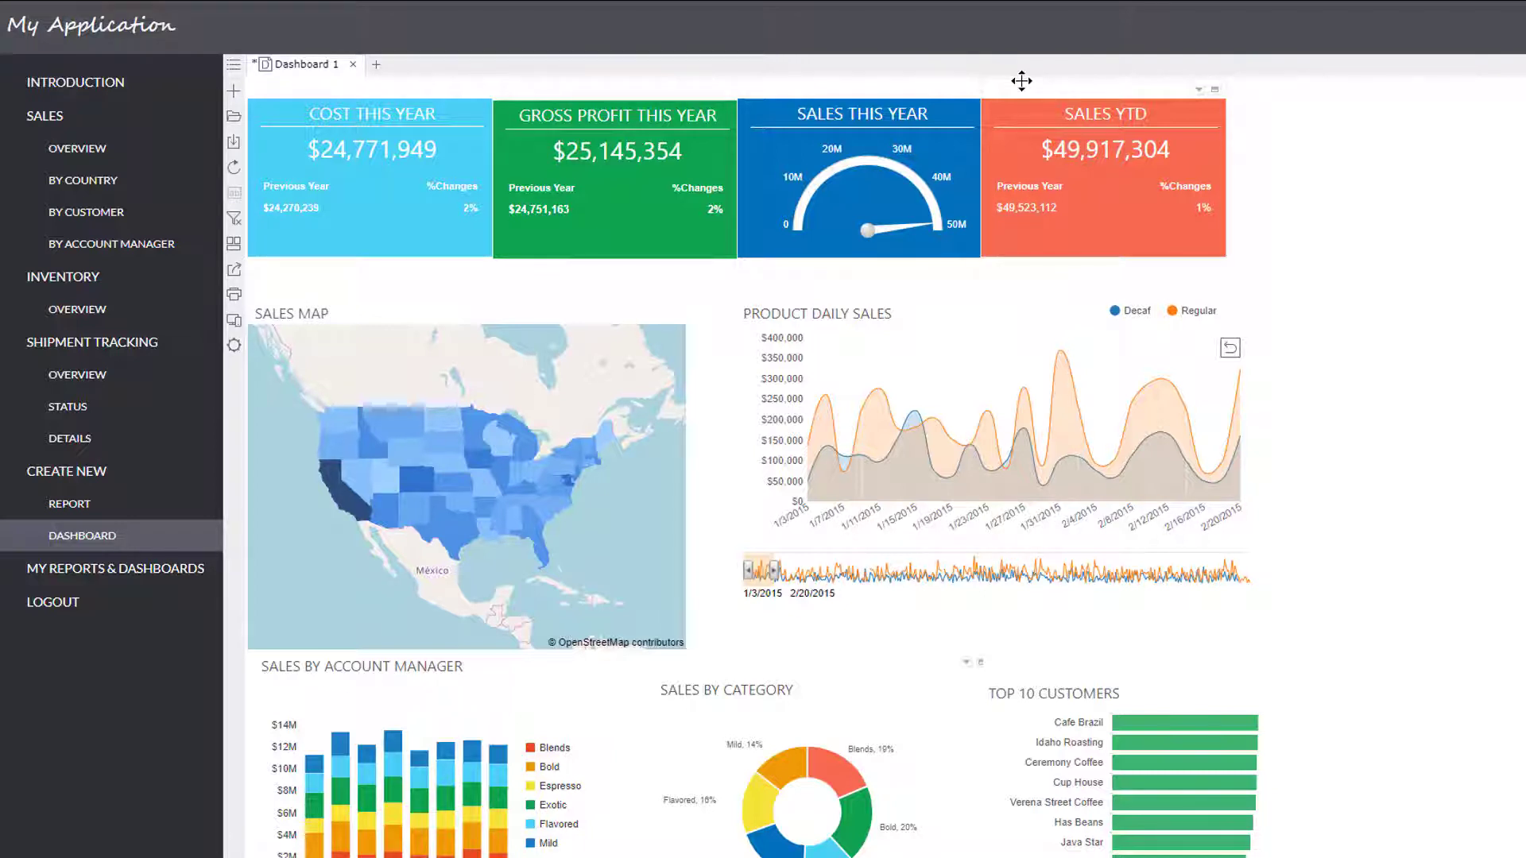
pyautogui.moveTo(342, 505)
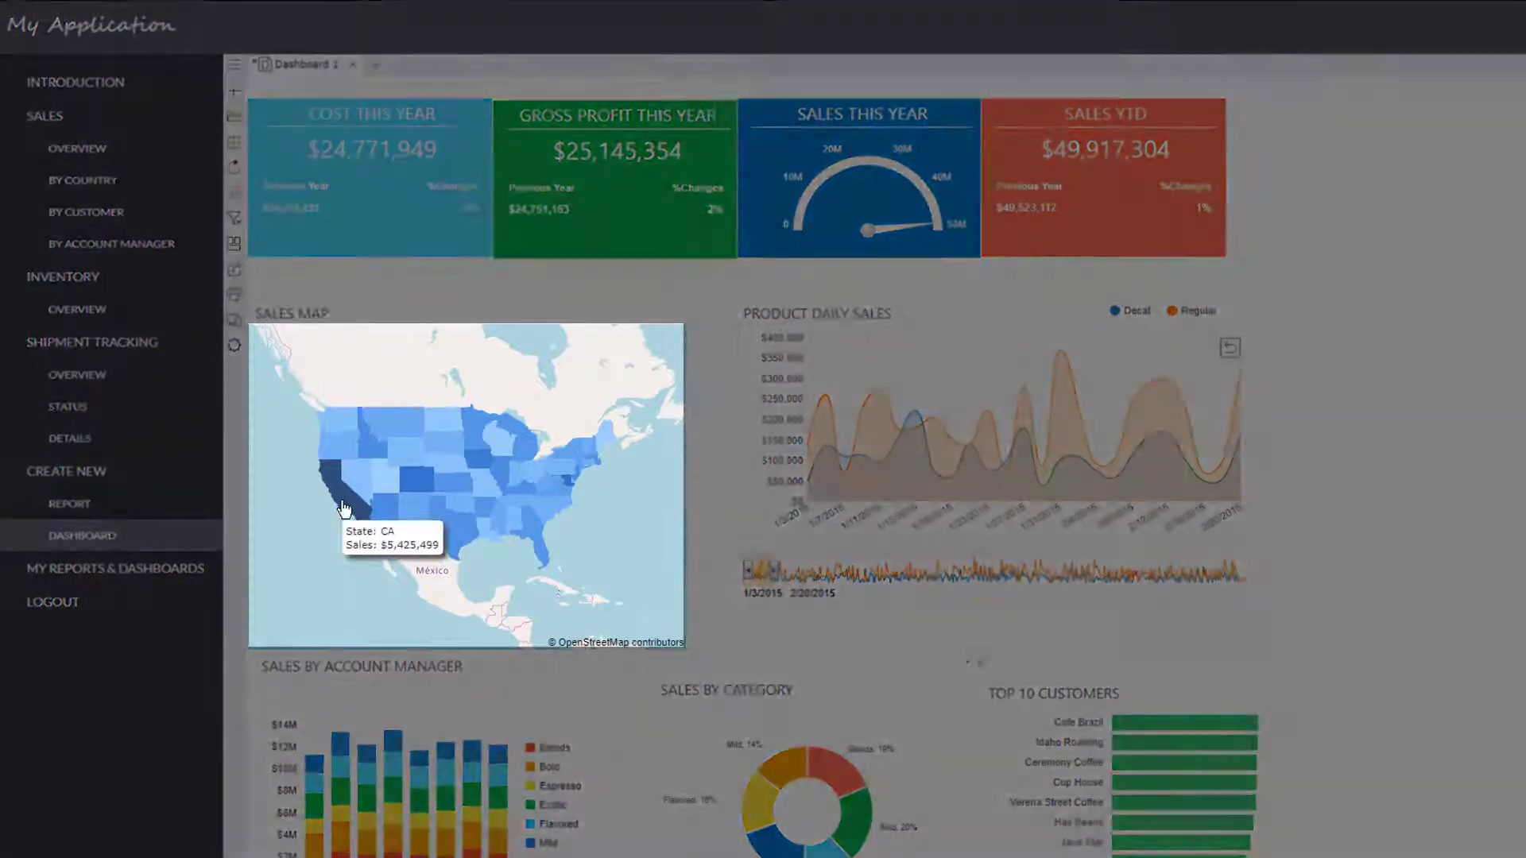
# Step: Filter the whole dashboard to California's sales from the Sales Map
pyautogui.click(335, 477)
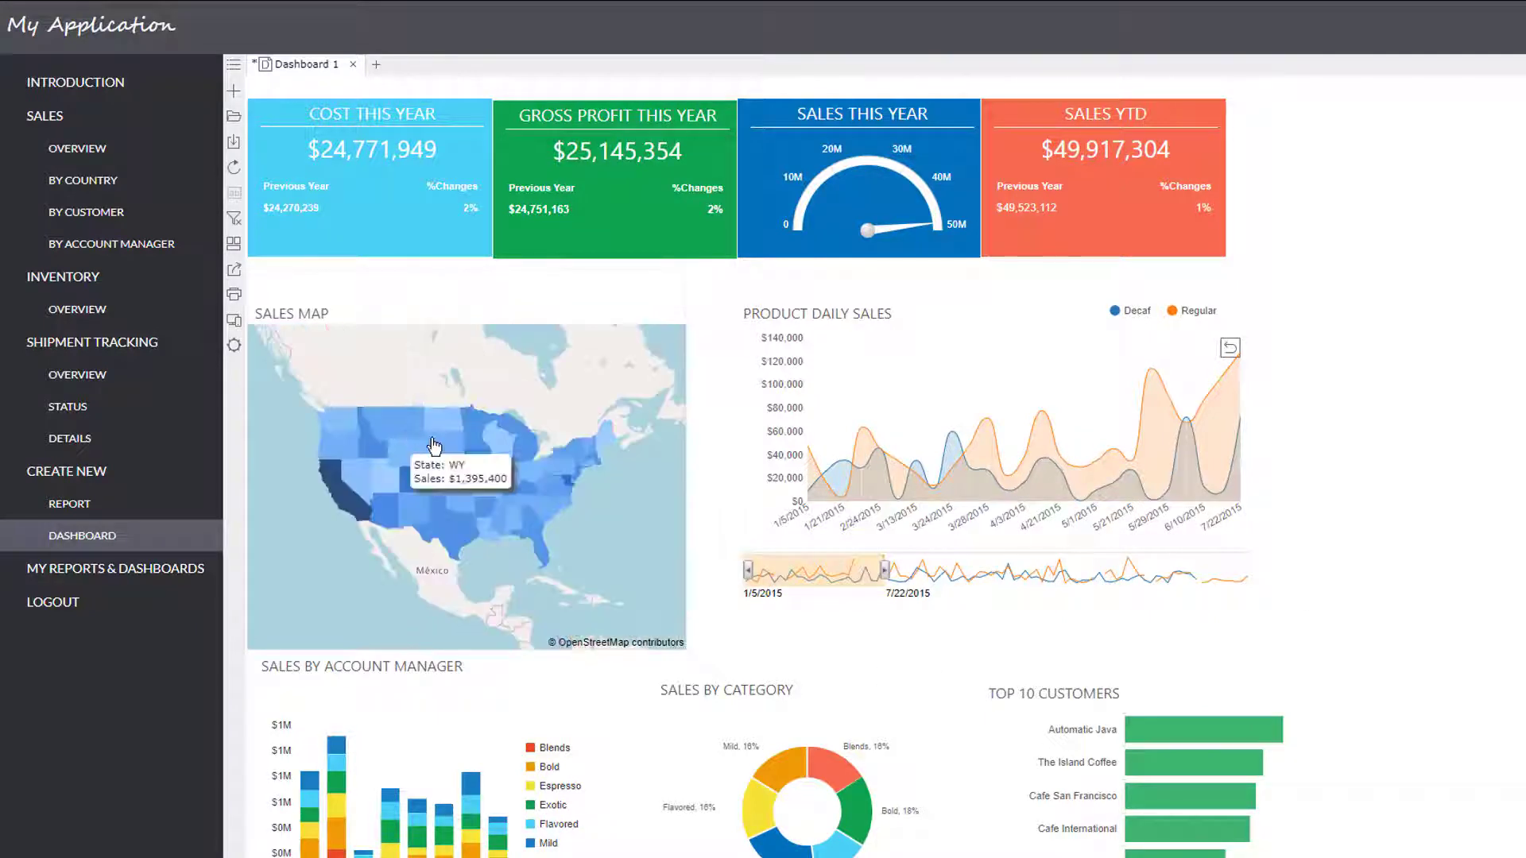
pyautogui.moveTo(251, 294)
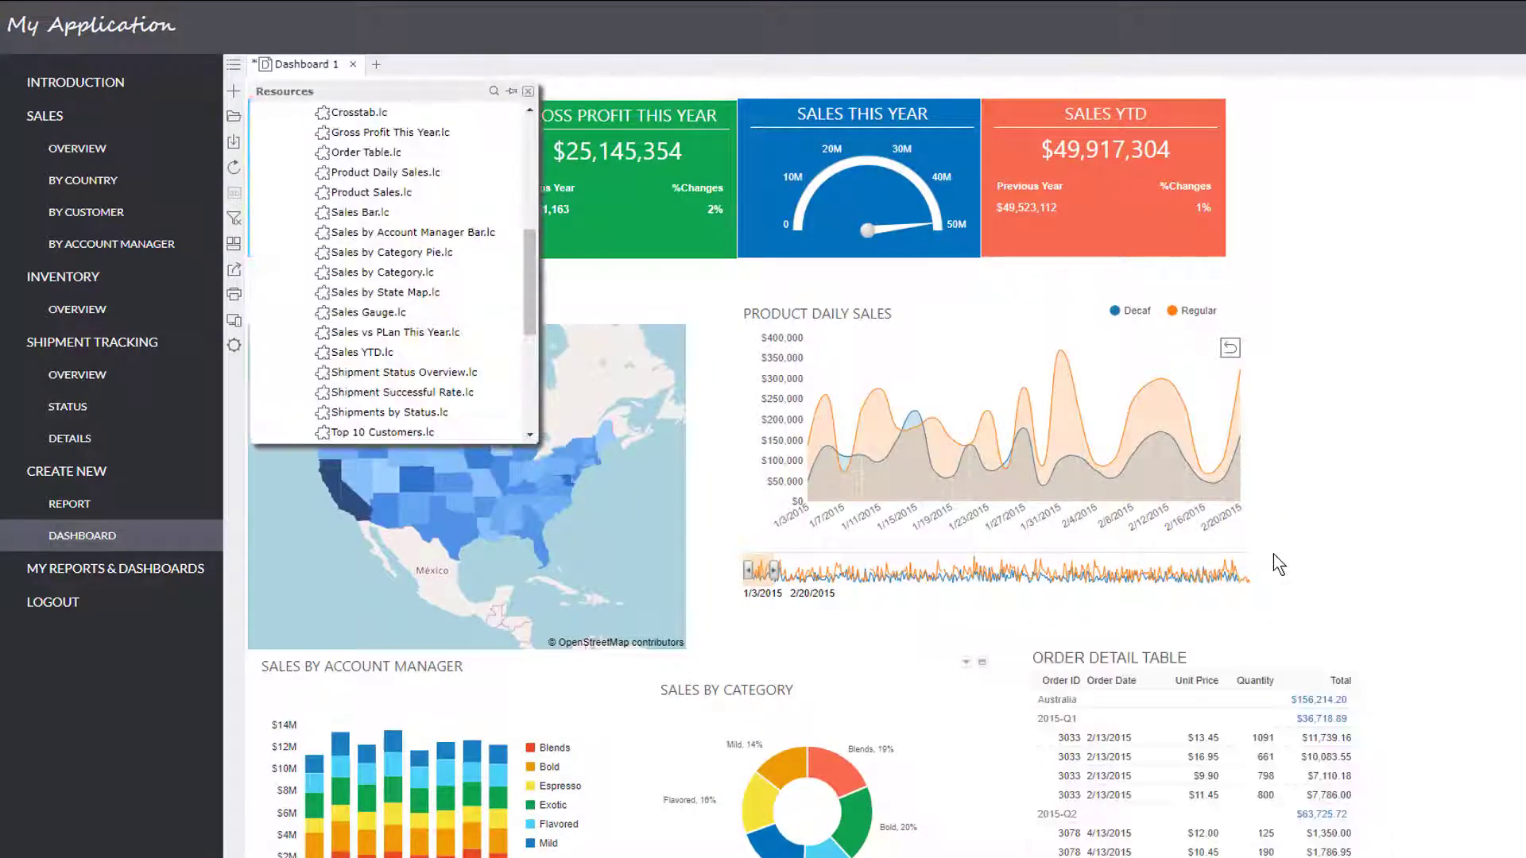
# Step: Replace the Top 10 Customers chart with the Order Detail Table from Order Table.lc
pyautogui.click(528, 92)
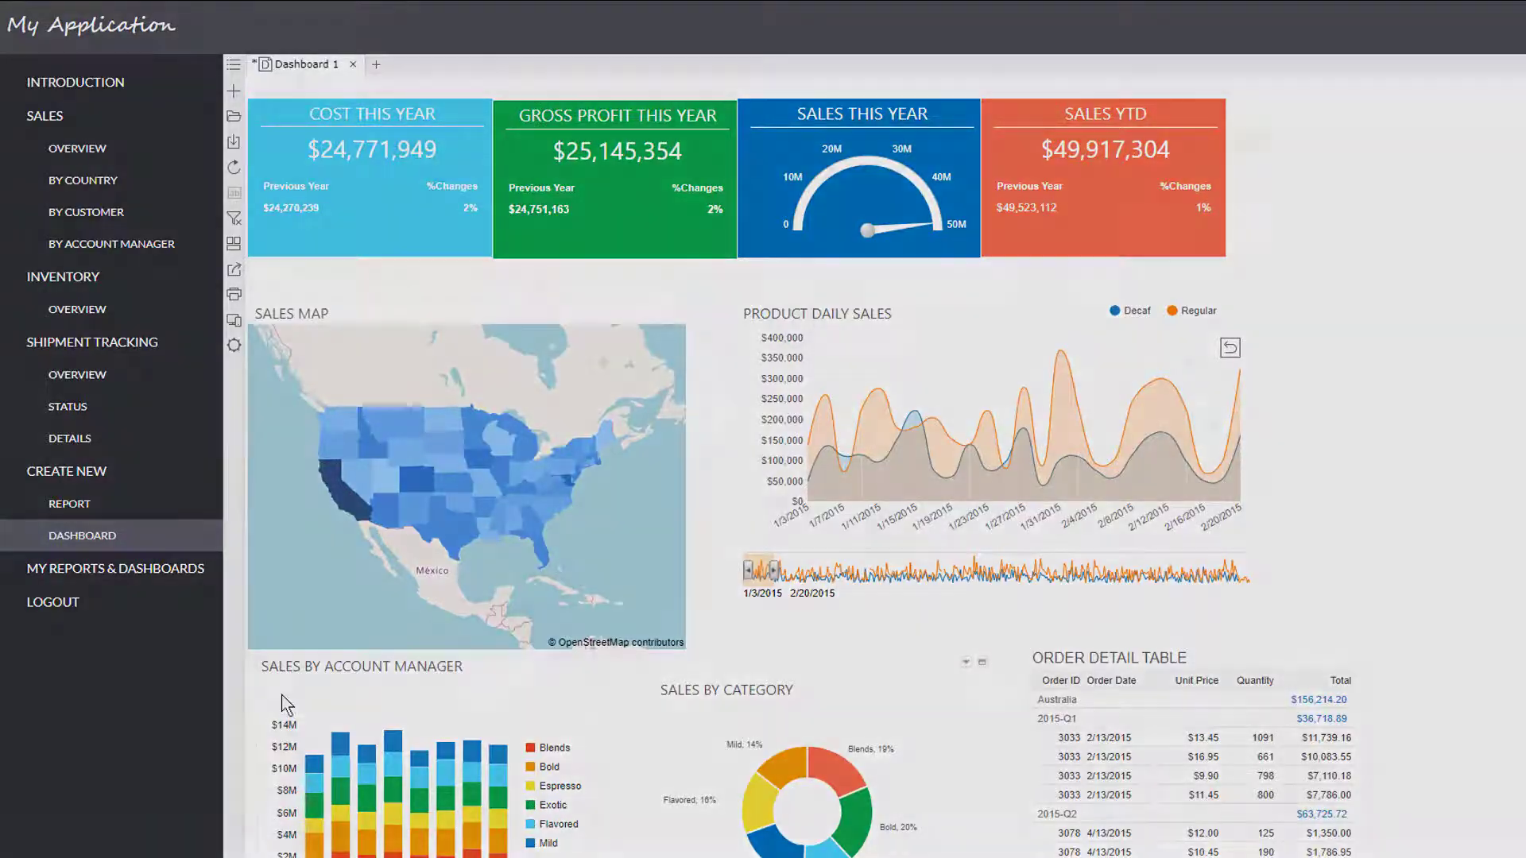